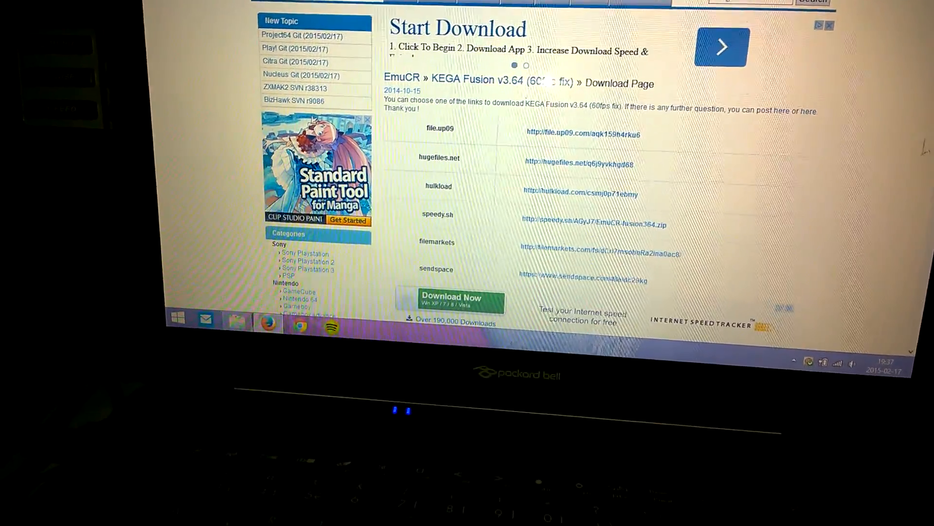
Scroll down the EmuCR KEGA Fusion v3.64 download page towards the mirror links.
scroll(down, 3)
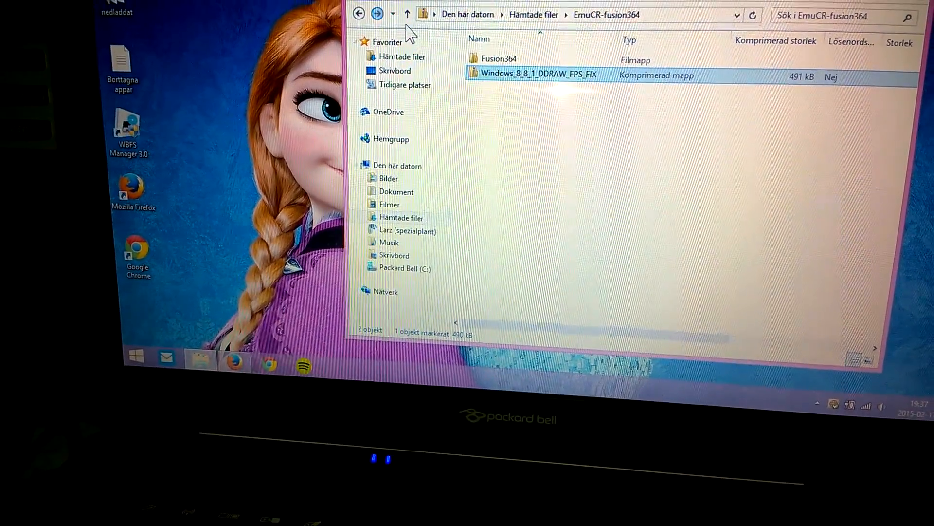
From Hämtade filer, enter the EmuCR-fusion364 archive and reach the DDRAW FPS fix.
click(359, 13)
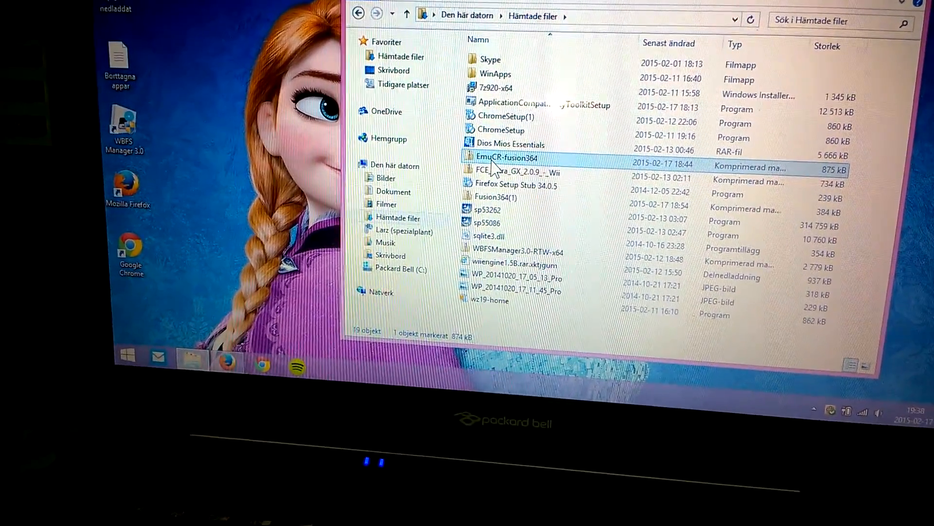
double_click(508, 157)
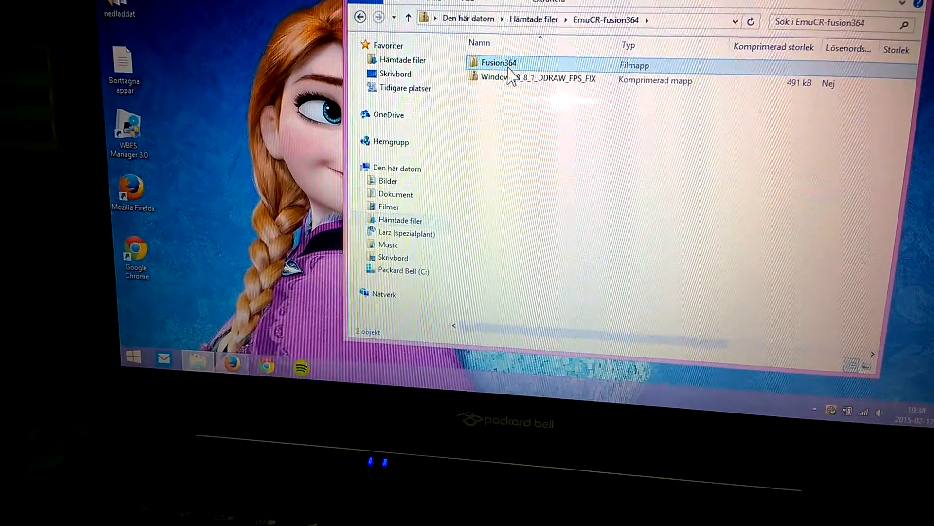
double_click(497, 62)
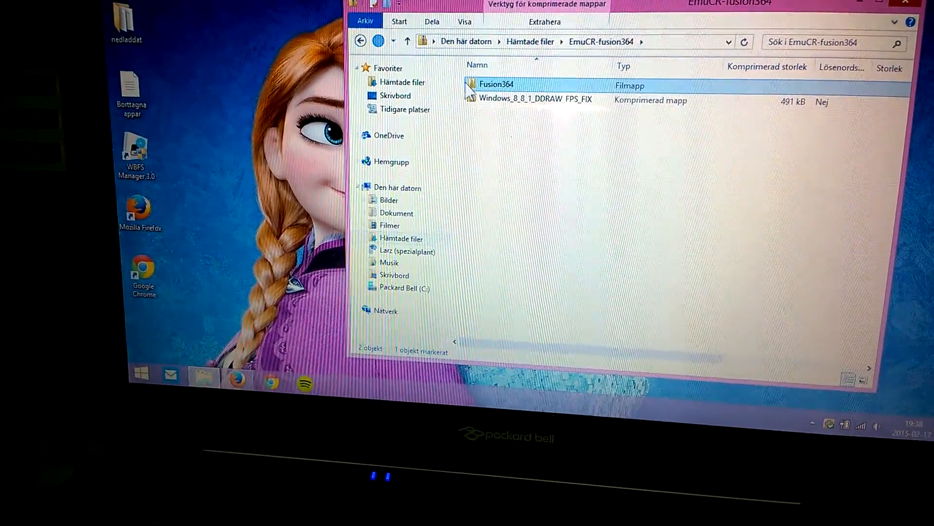
click(533, 103)
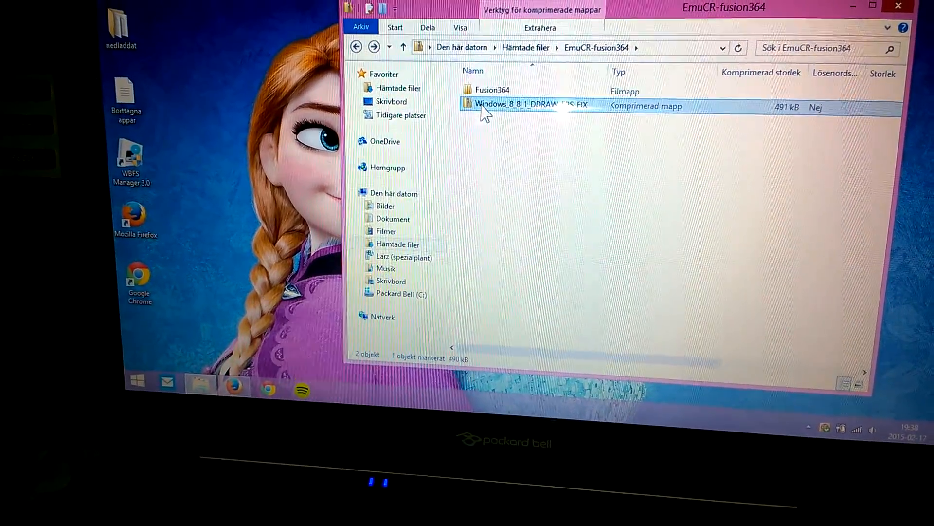
Browse into Windows_8_8_1_DDRAW_FPS_FIX and its nested Windows 8 folders.
double_click(525, 106)
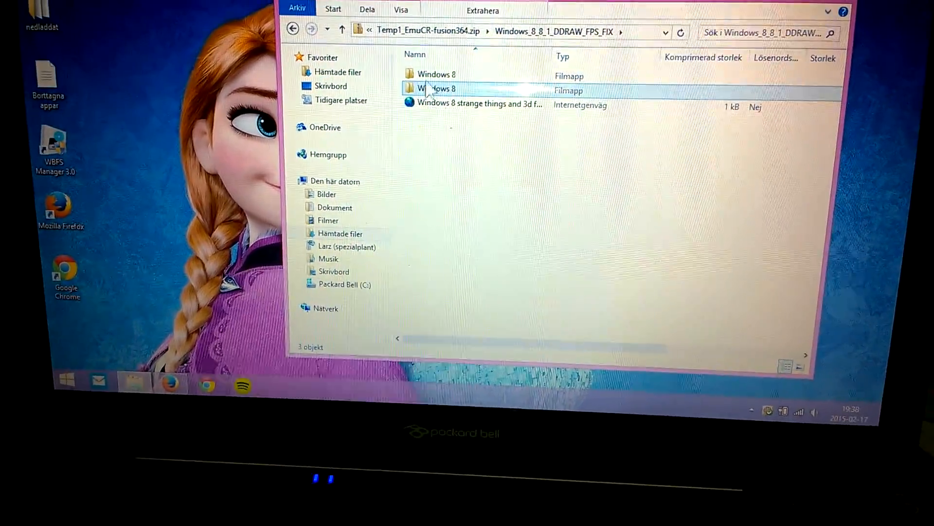
double_click(439, 88)
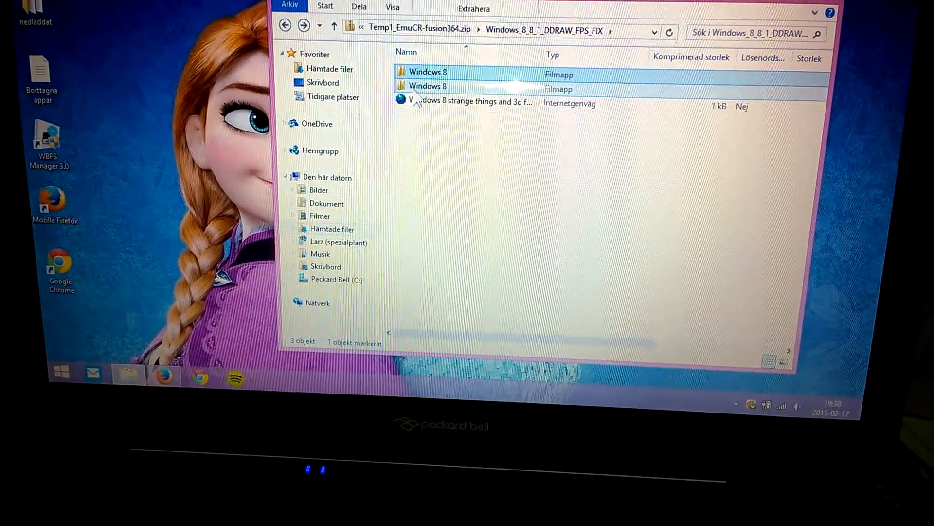
double_click(427, 71)
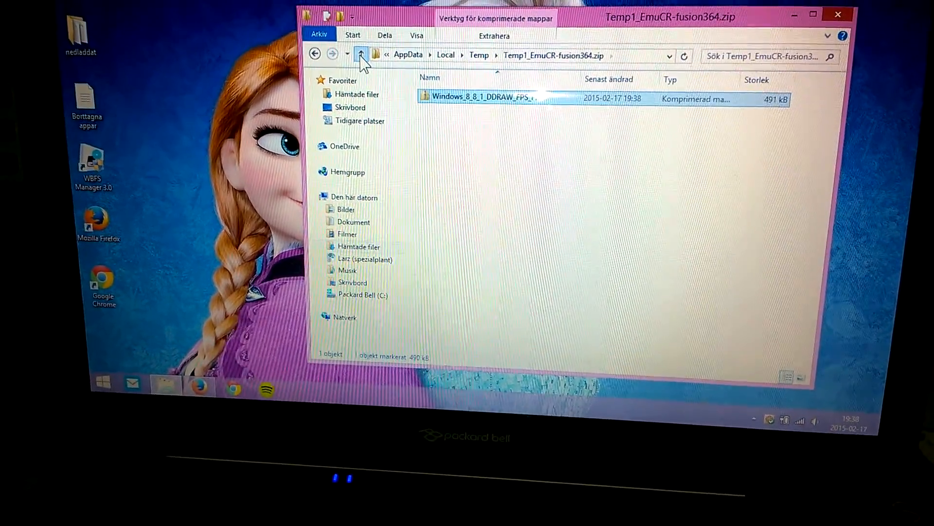
Climb from Temp through Local and the user folder up to Kontrollpanelen.
click(360, 54)
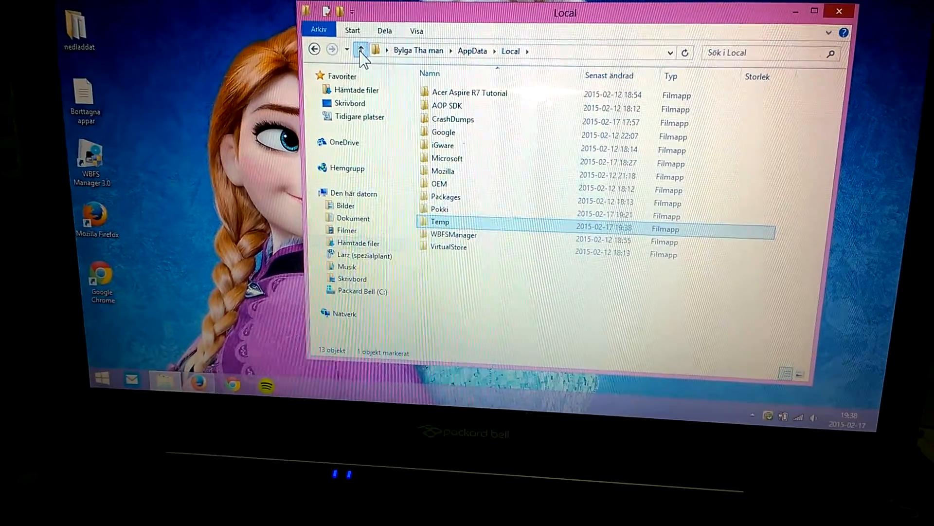
click(361, 49)
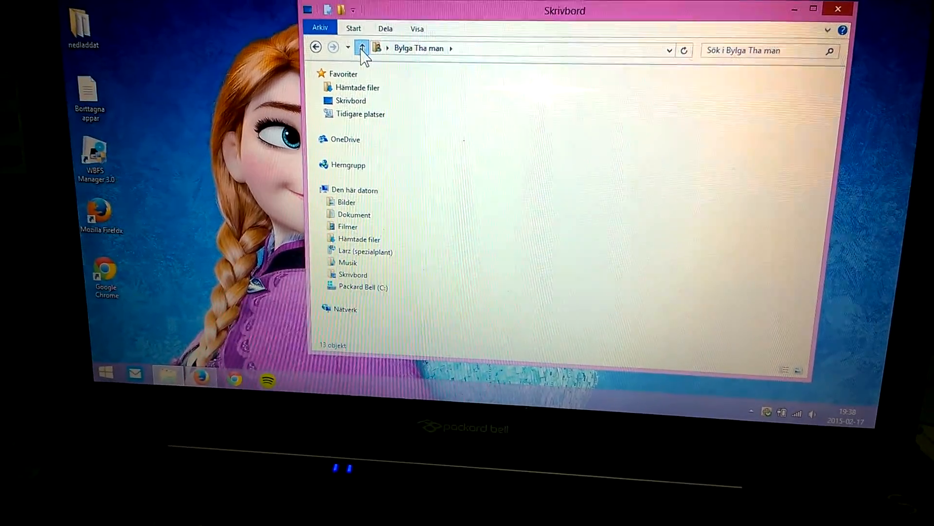
click(361, 47)
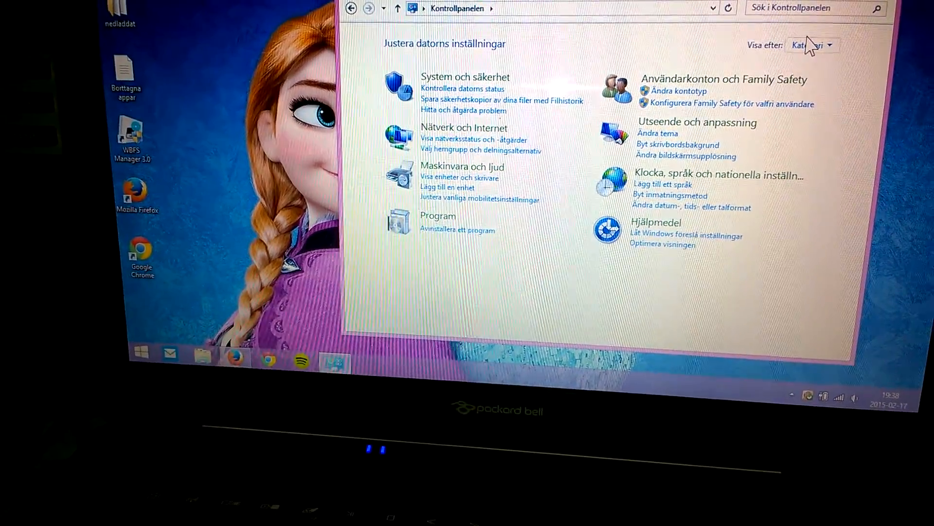
Show Control Panel items as Stora ikoner and enter the System page.
click(809, 45)
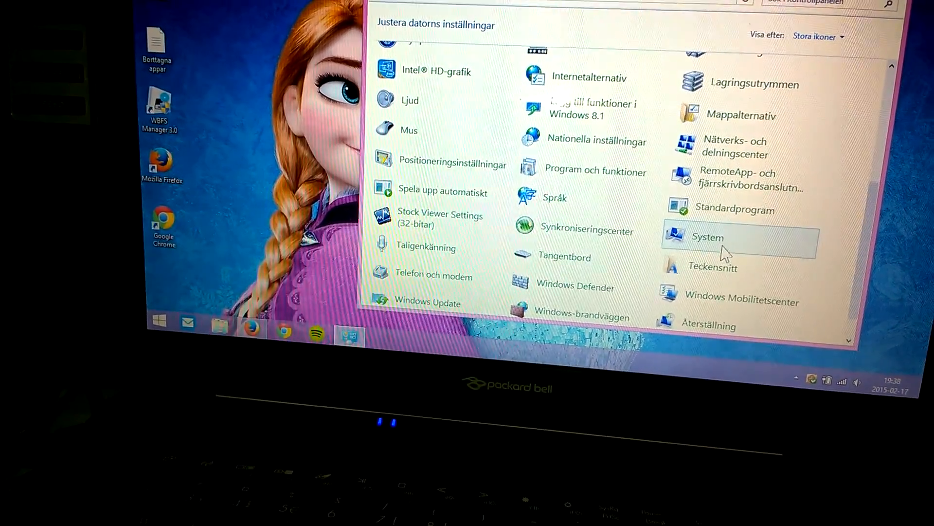
click(707, 237)
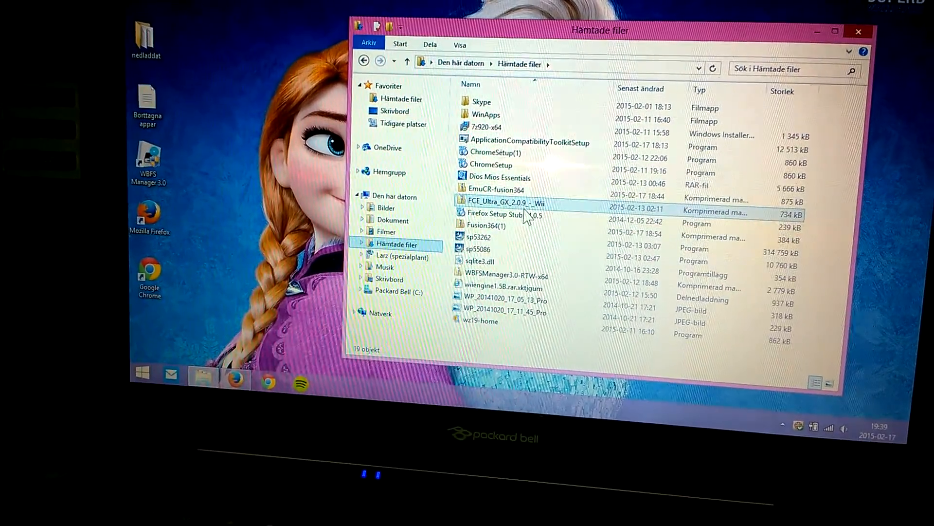
Reach DDRAW.dll inside EmuCR-fusion364 > Windows_8_8_1_DDRAW_FPS_FIX > Windows 8.
double_click(499, 189)
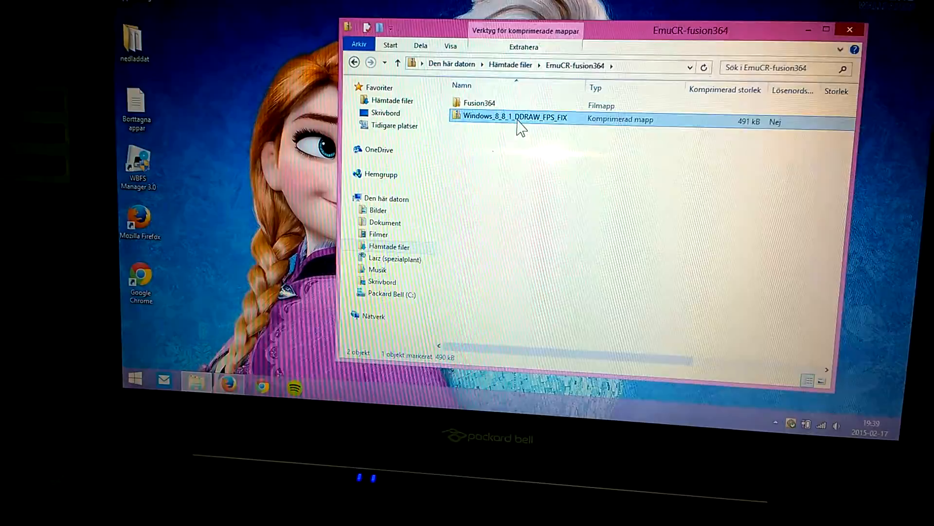
double_click(509, 117)
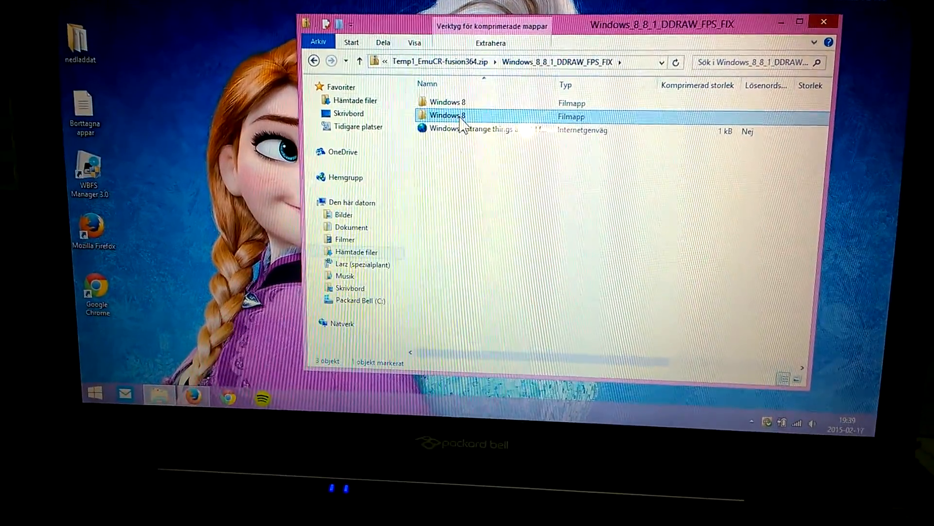
double_click(448, 114)
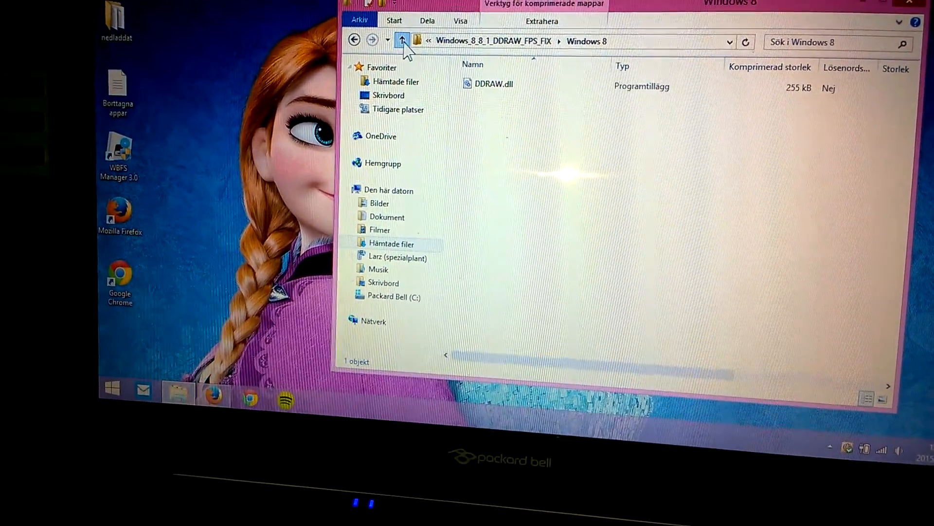
Move up out of the fix through Temp to the user's home folder.
click(403, 41)
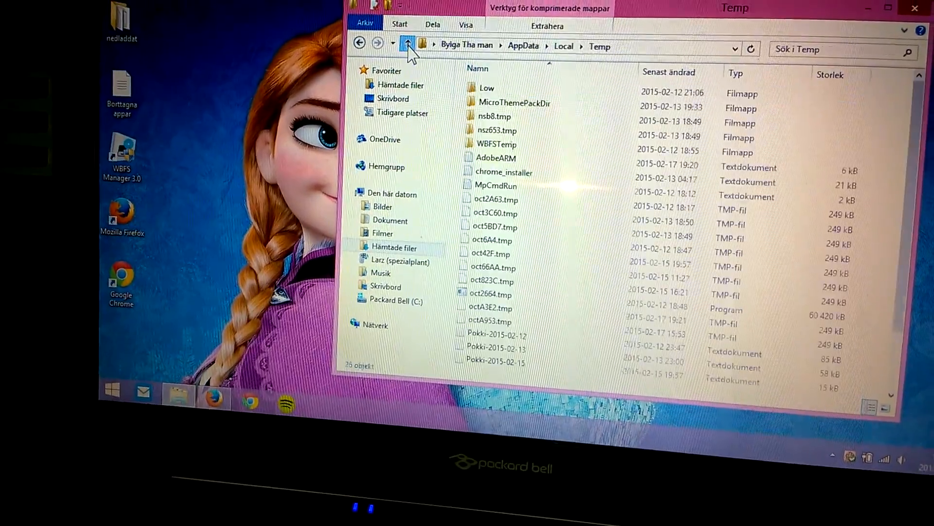
click(408, 46)
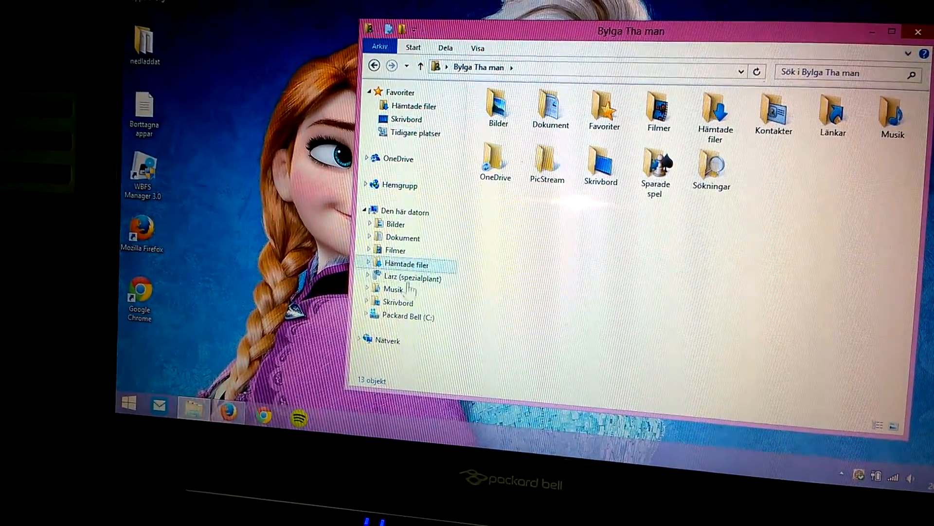
Navigate C: > Spel > Emulators > Sega into the installed Fusion364 folder.
click(408, 315)
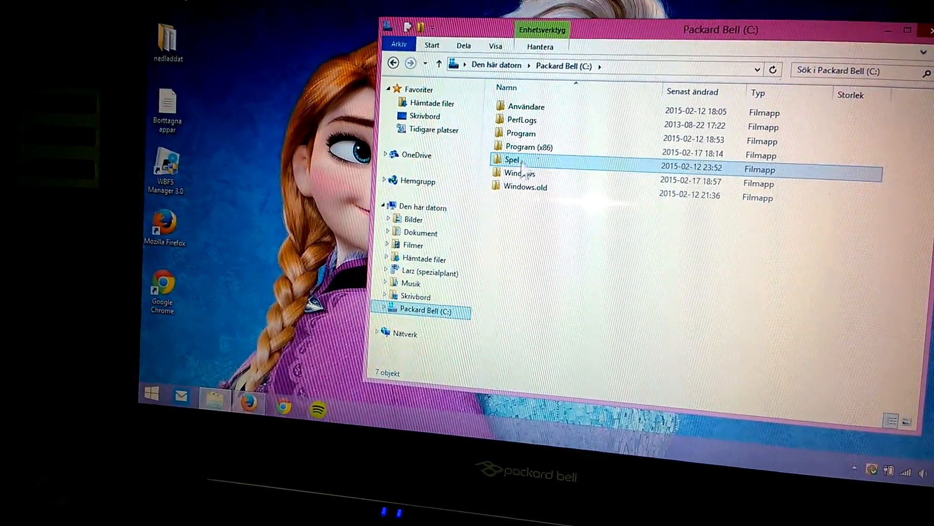
double_click(514, 159)
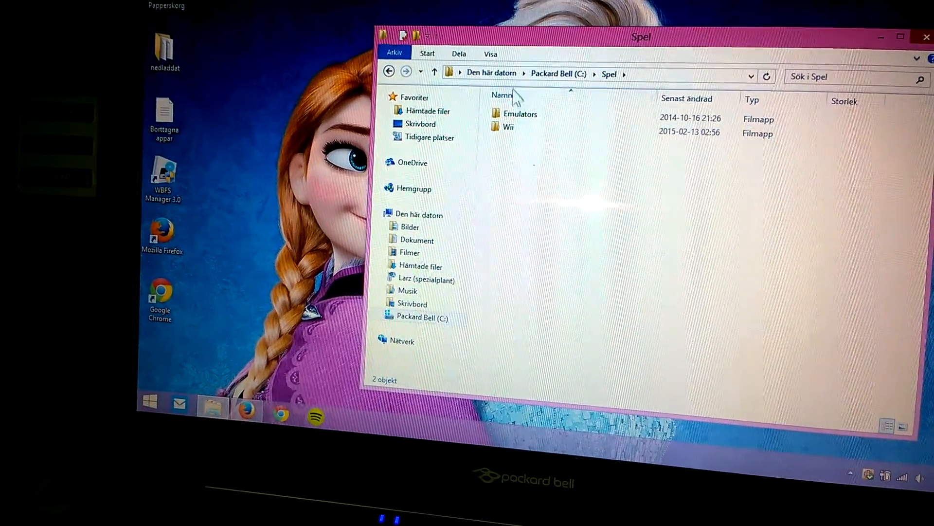
double_click(520, 114)
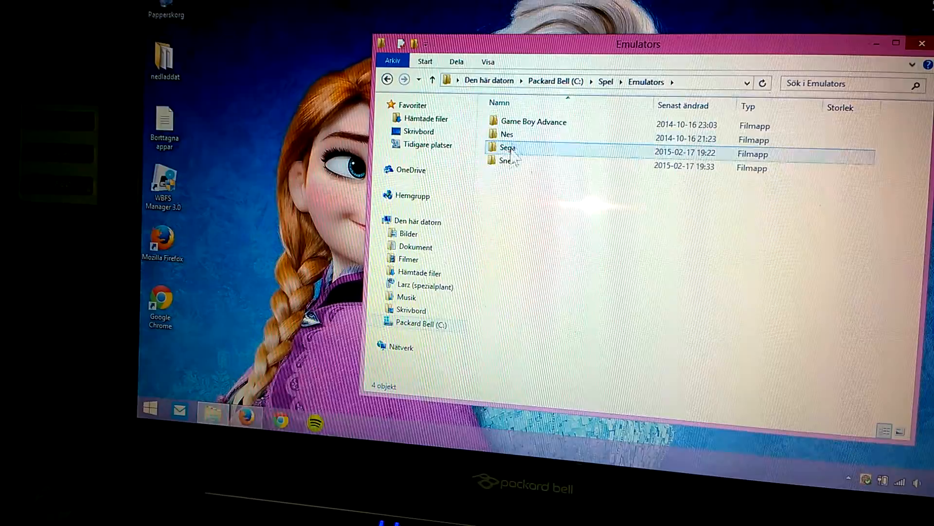
double_click(505, 147)
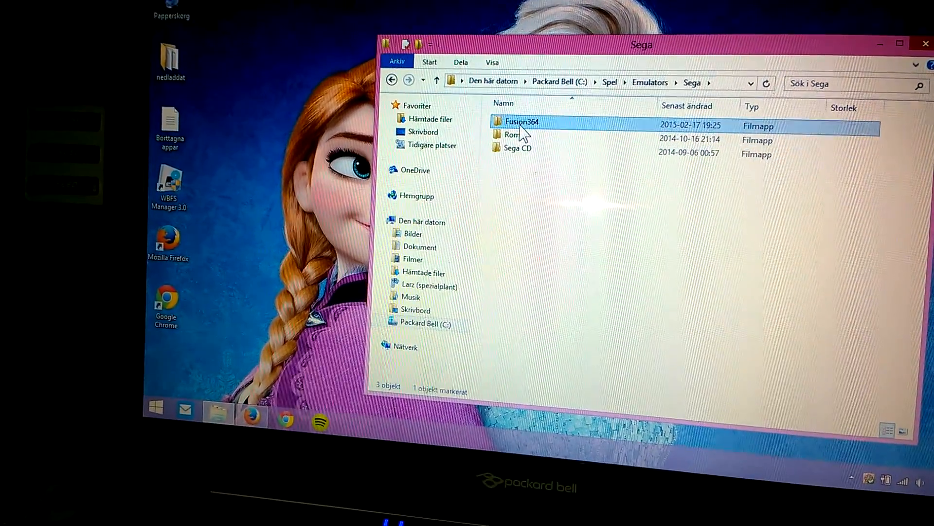
double_click(520, 122)
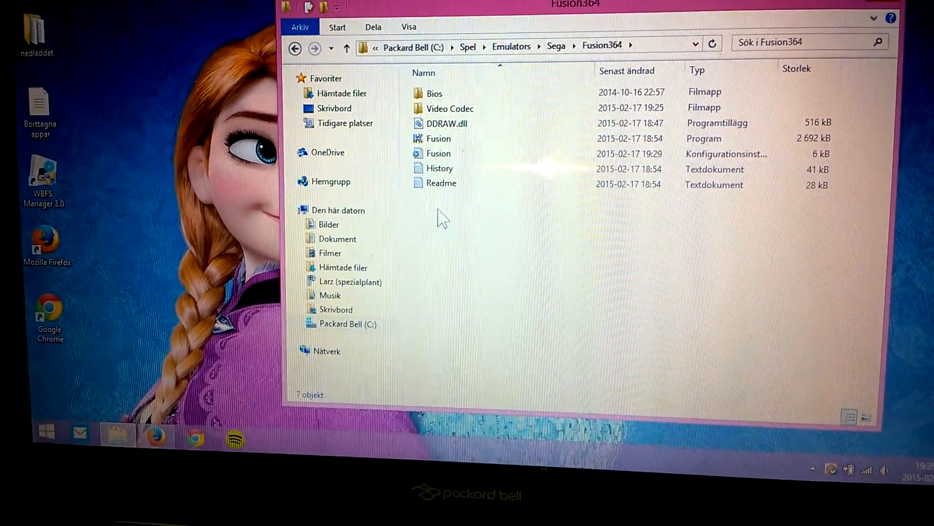
Look inside Fusion364's Video Codec subfolder at its codec dll.
click(451, 108)
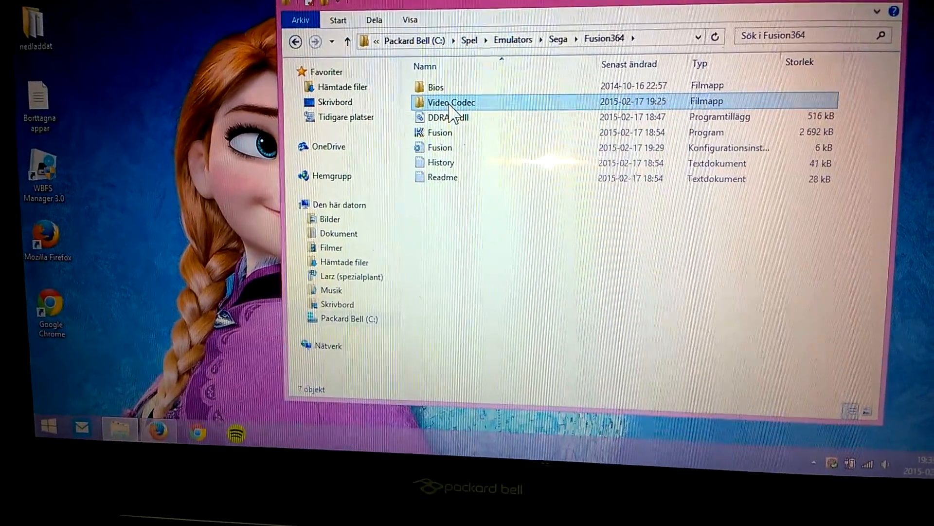
double_click(450, 102)
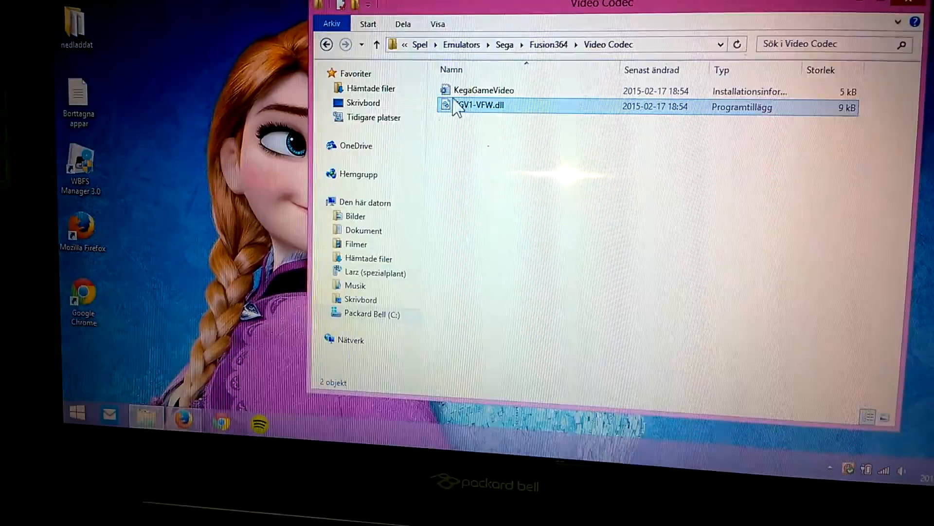
click(377, 45)
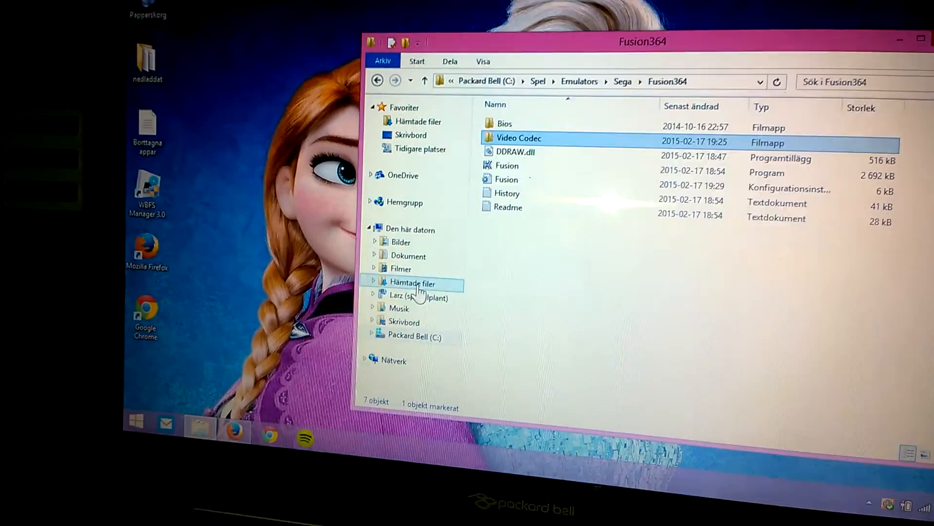
From Hämtade filer, re-enter the EmuCR-fusion364 archive's DDRAW FPS fix folder.
click(413, 284)
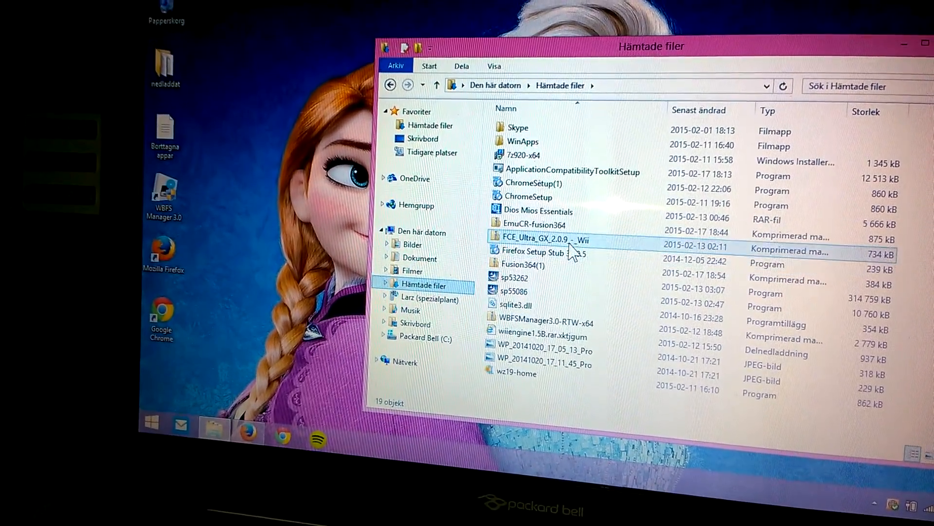
double_click(536, 223)
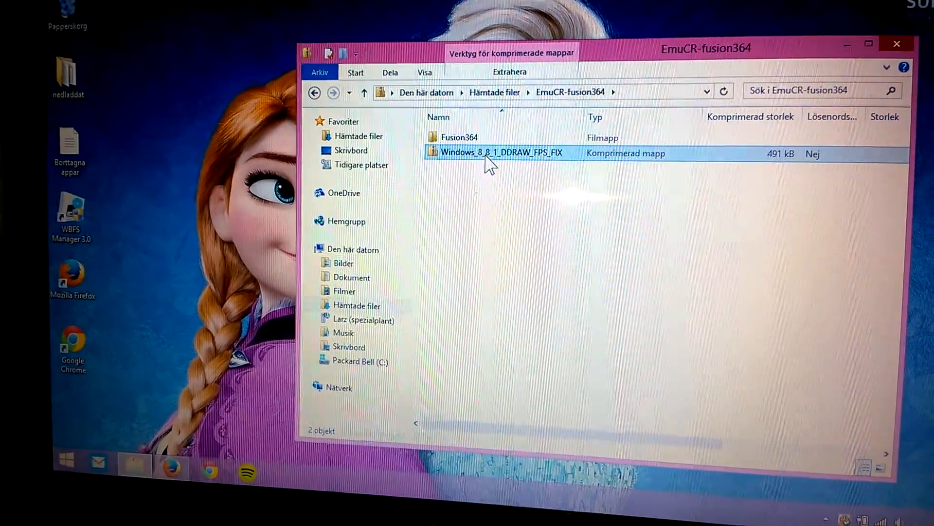
double_click(501, 152)
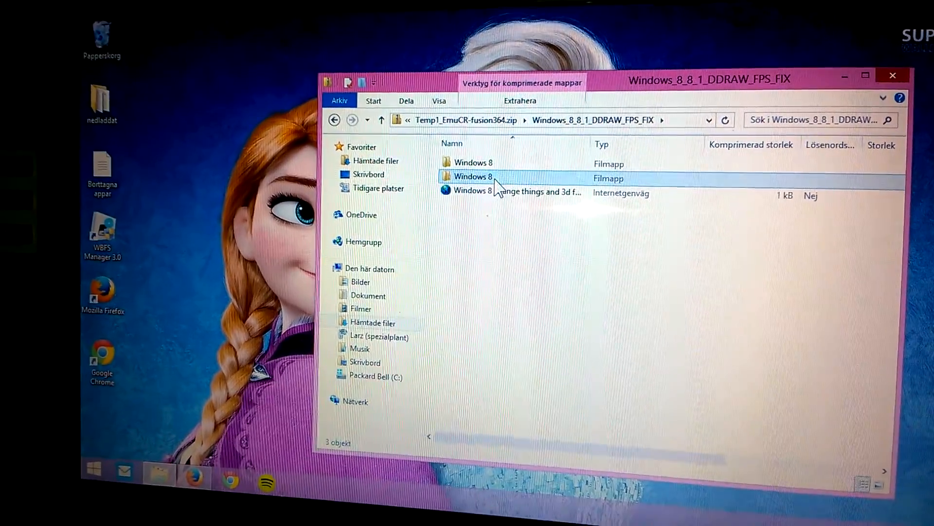
Select DDRAW.dll in the fix's Windows 8 folder, then switch to Packard Bell (C:).
double_click(473, 177)
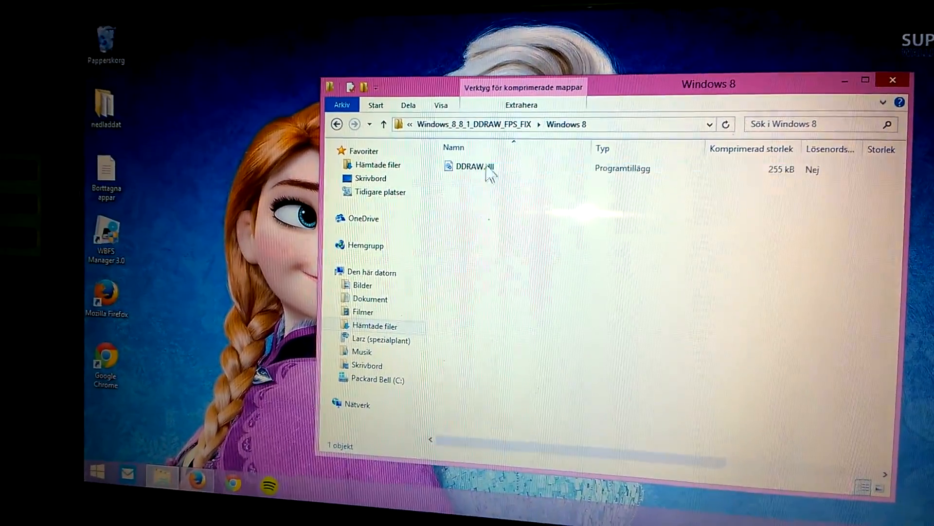
click(471, 170)
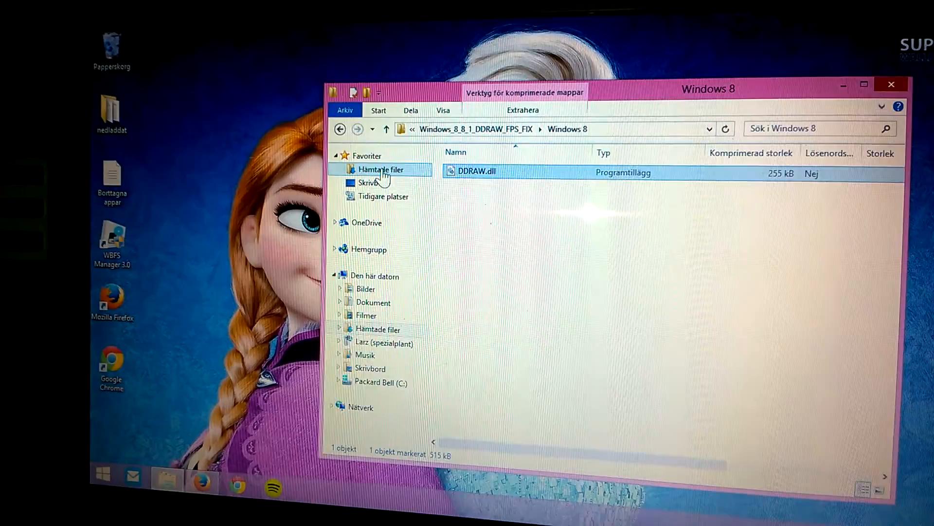
click(342, 129)
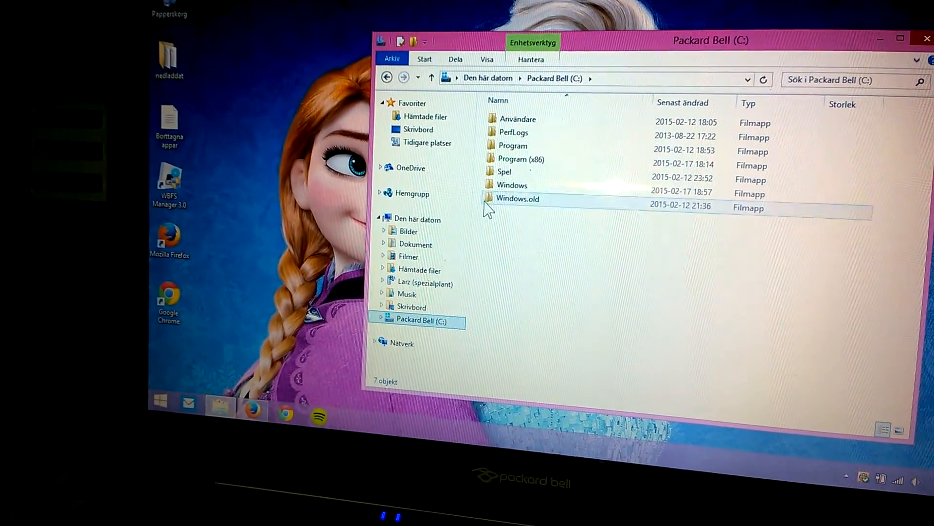
Return through Spel > Emulators > Sega to the Fusion364 folder now holding DDRAW.dll.
click(506, 172)
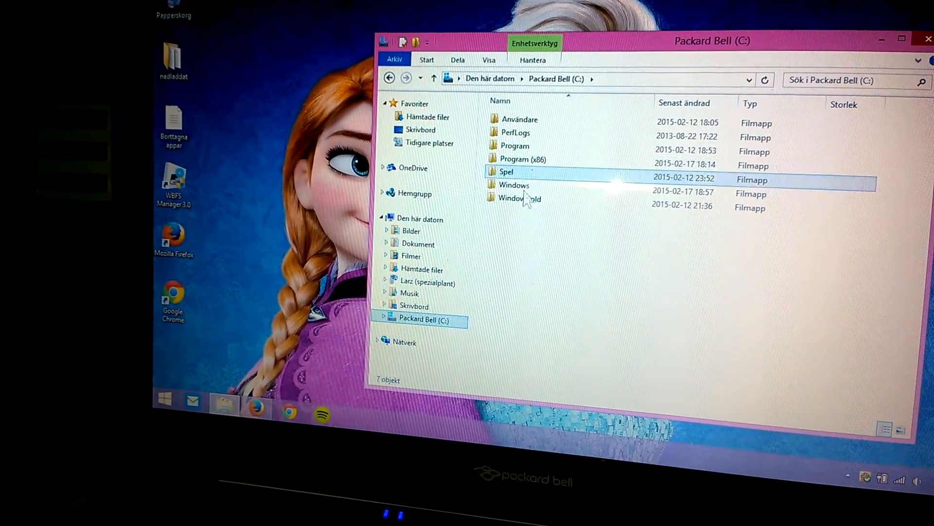
double_click(506, 171)
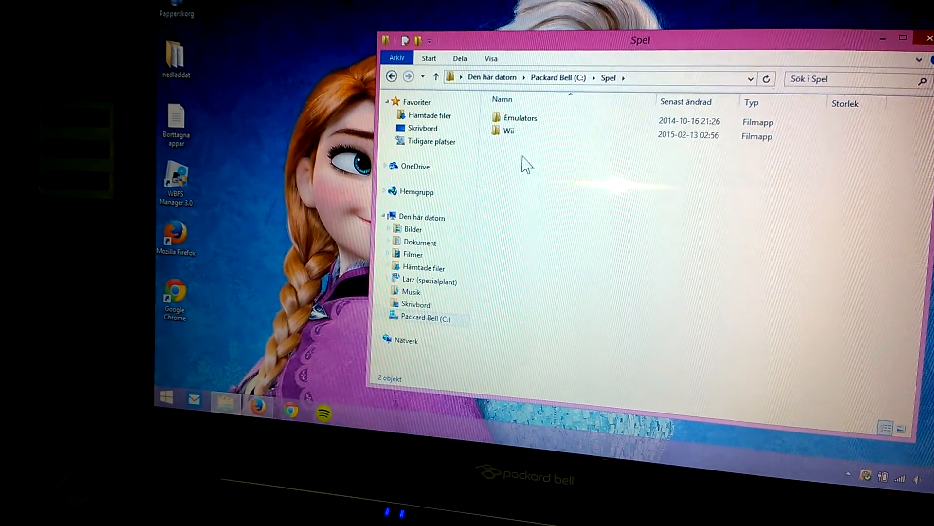
double_click(521, 118)
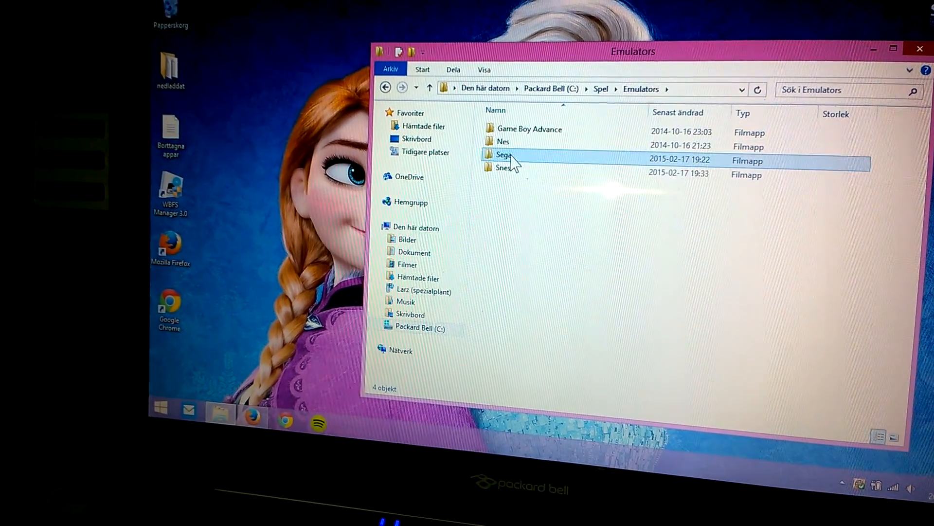
double_click(503, 155)
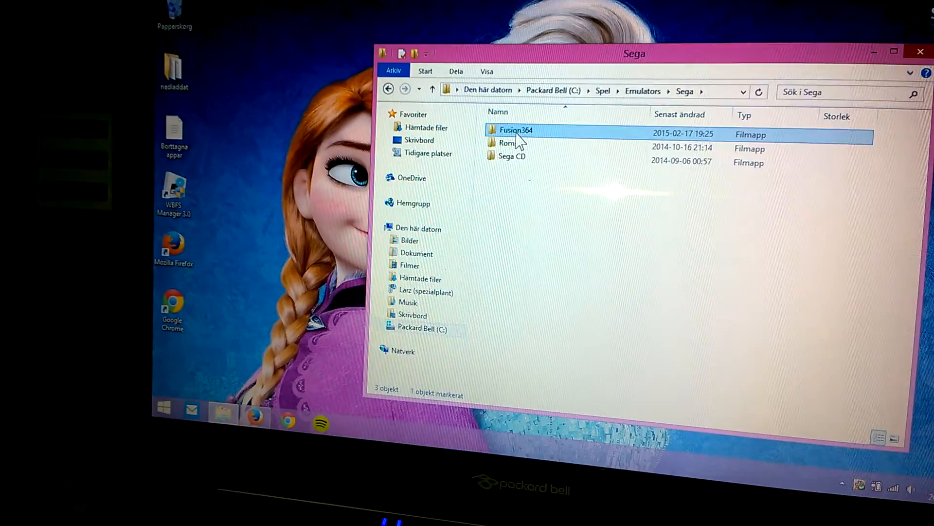
double_click(515, 129)
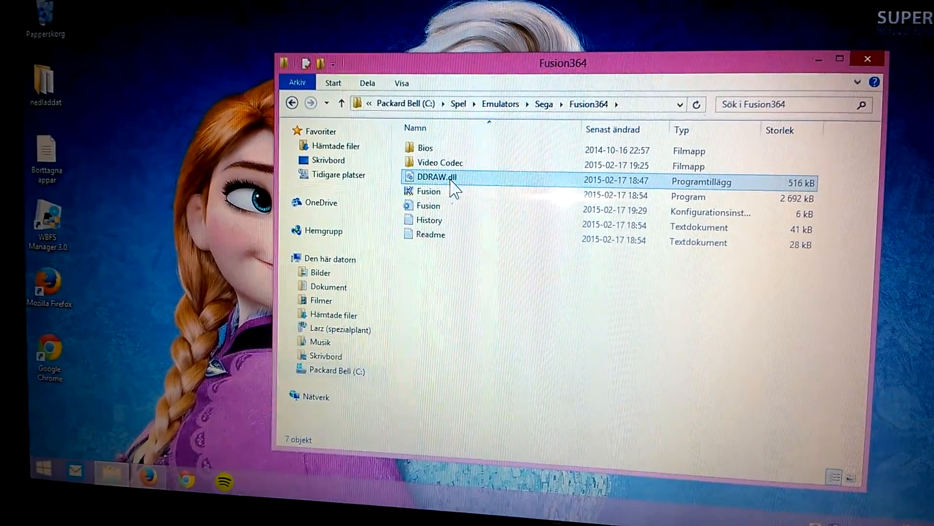
mouse_move(453, 182)
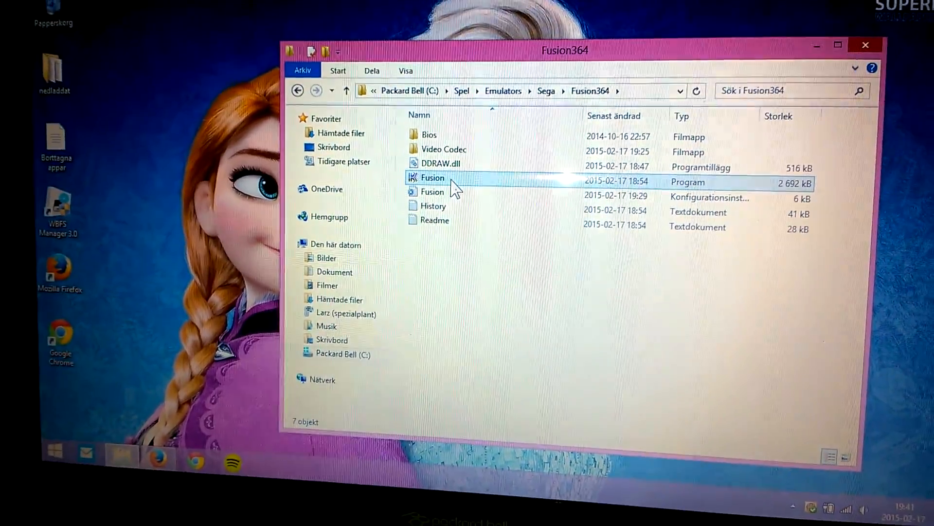
Launch Fusion.exe to start the Kega Fusion 3.64 emulator.
double_click(433, 177)
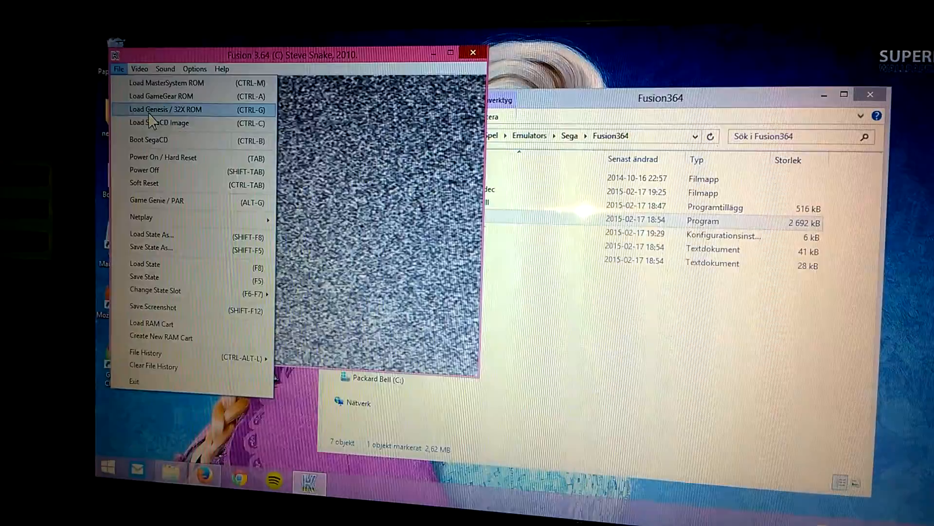
Load the Batman (Europe).md Genesis ROM so the game boots.
click(166, 109)
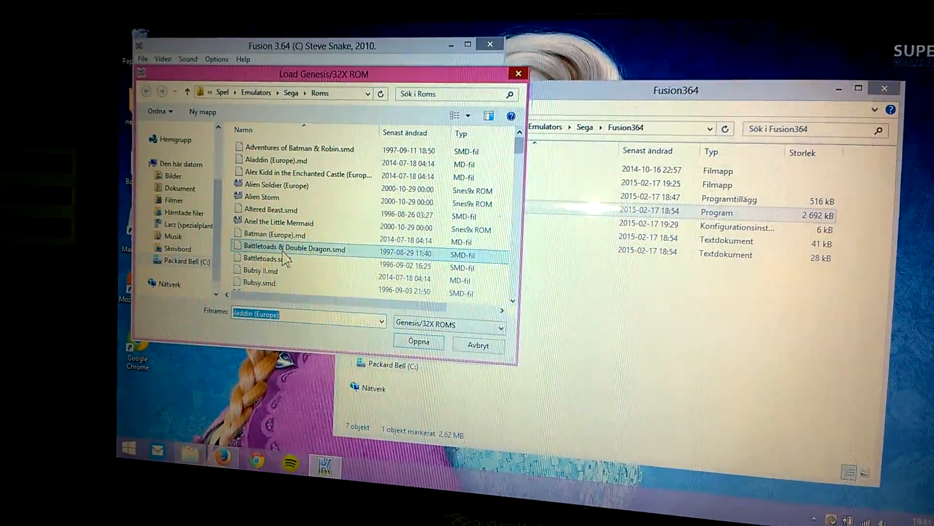
click(276, 236)
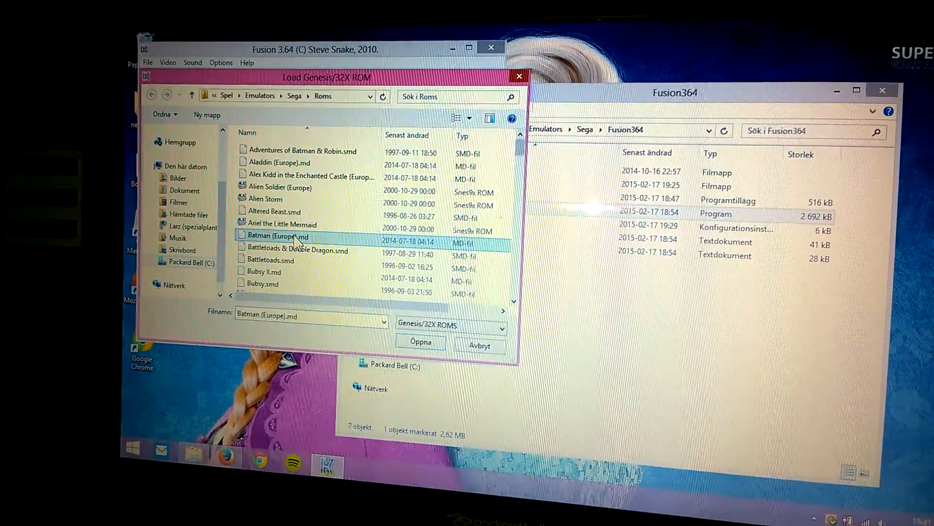
click(421, 342)
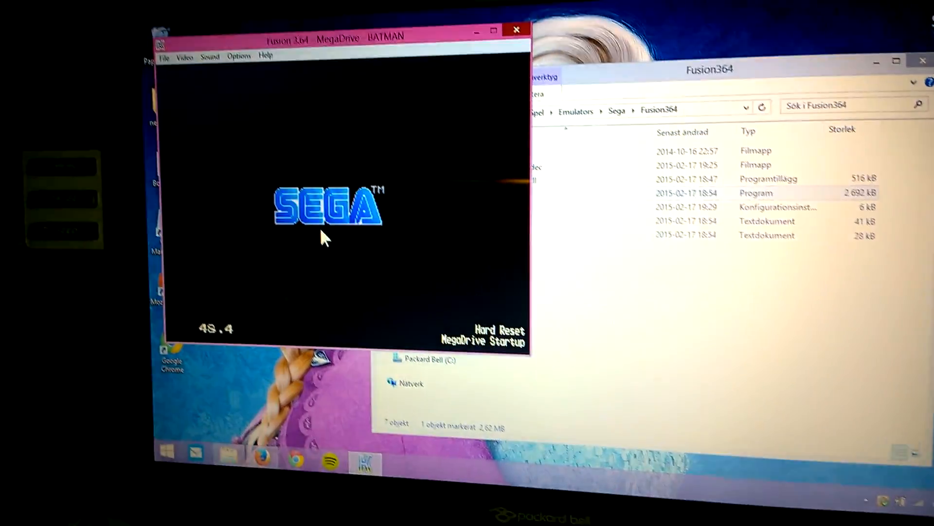